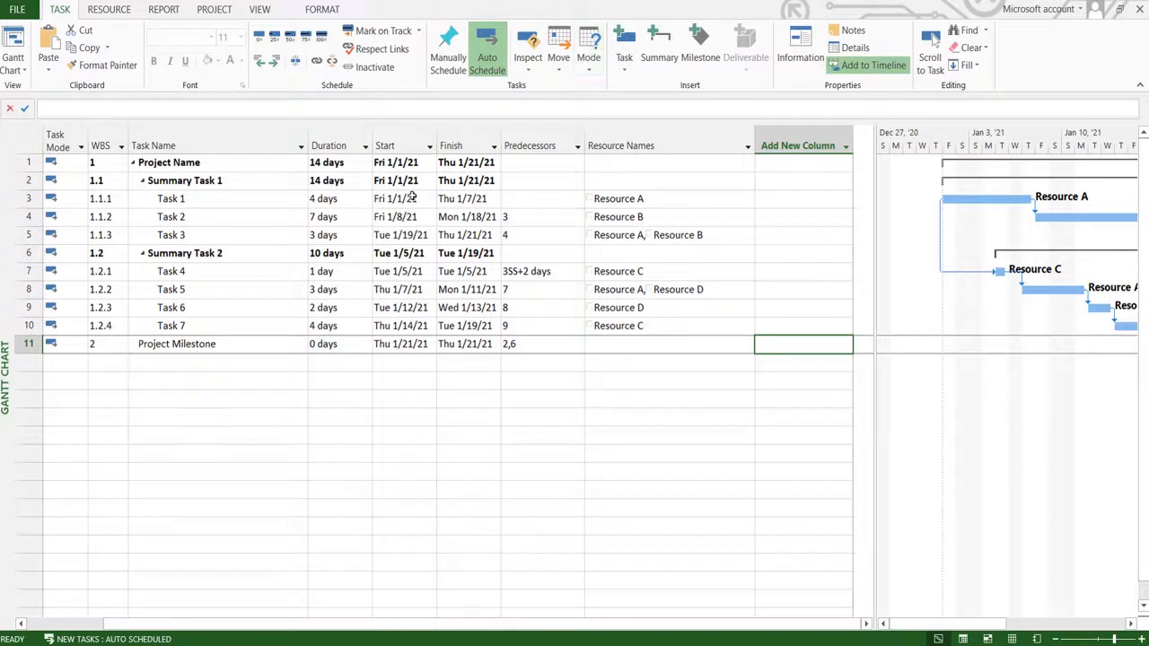
Review the project start date of 1/1/21 in Project Information and cancel without changes.
left_click(402, 198)
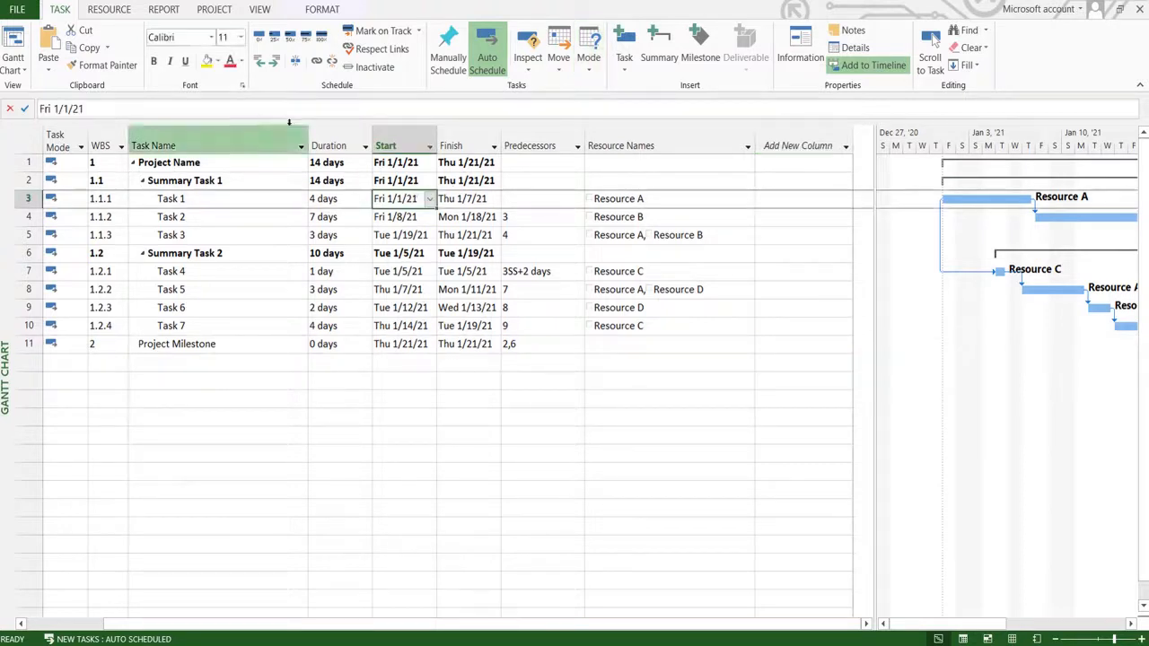
left_click(214, 9)
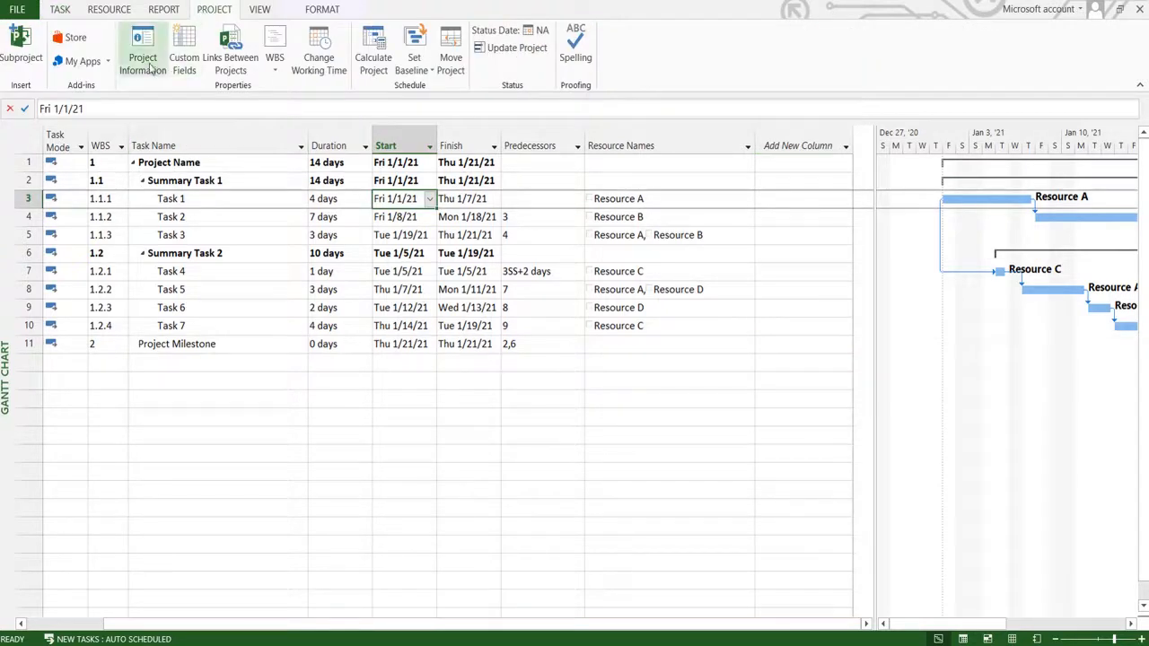
left_click(142, 58)
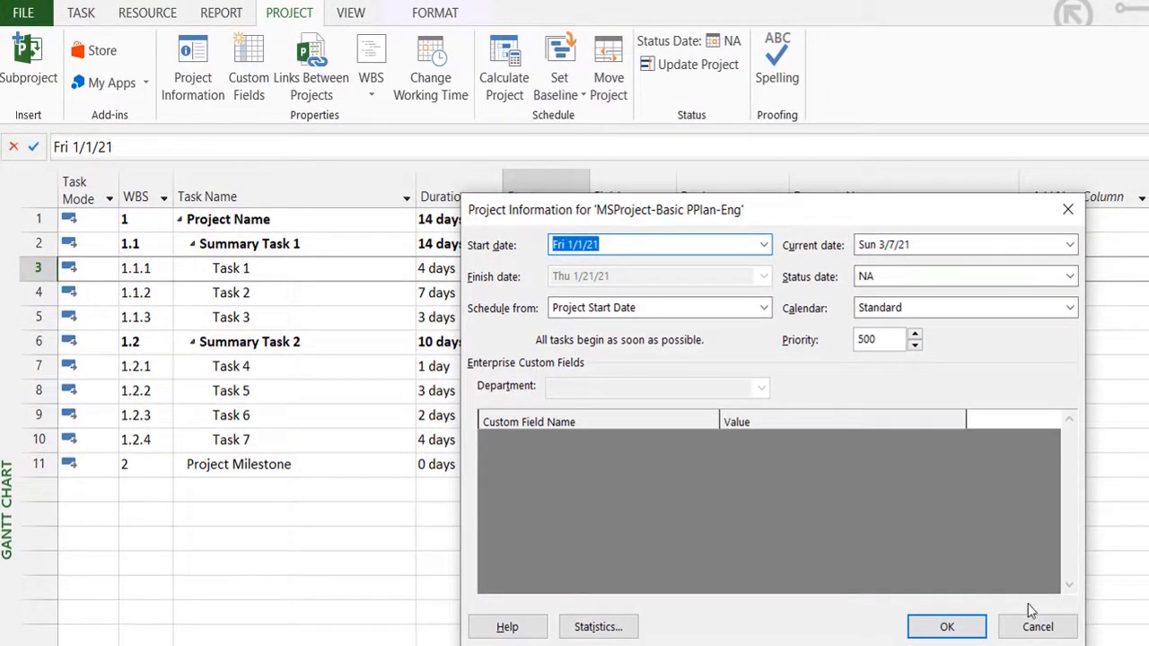
left_click(945, 626)
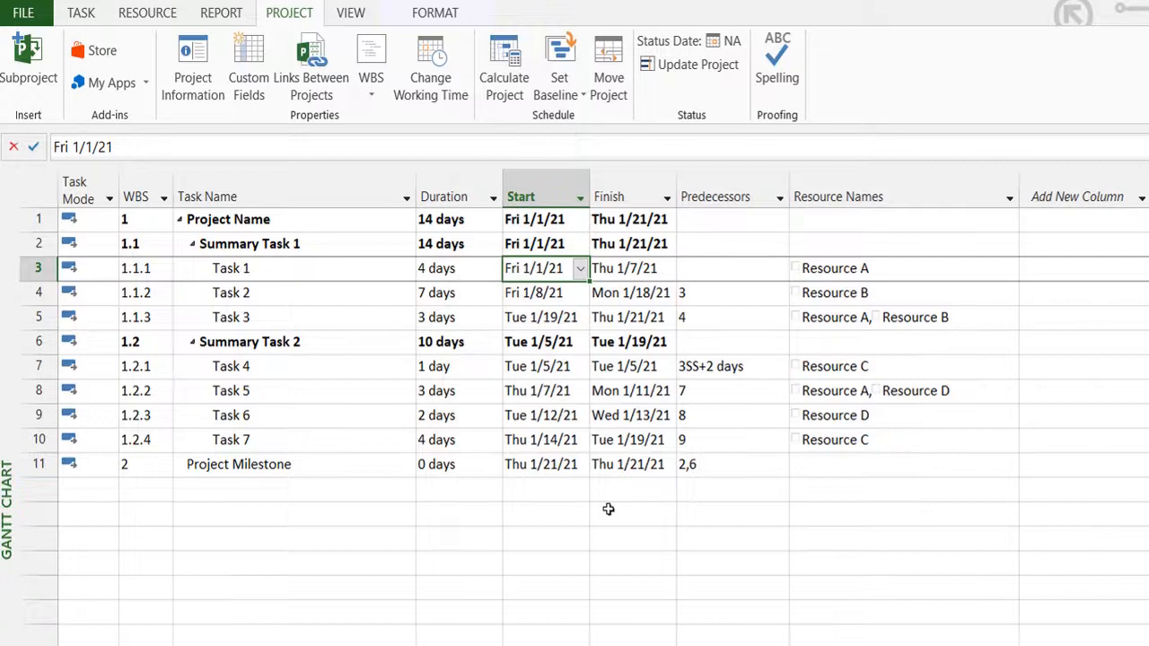
left_click(632, 513)
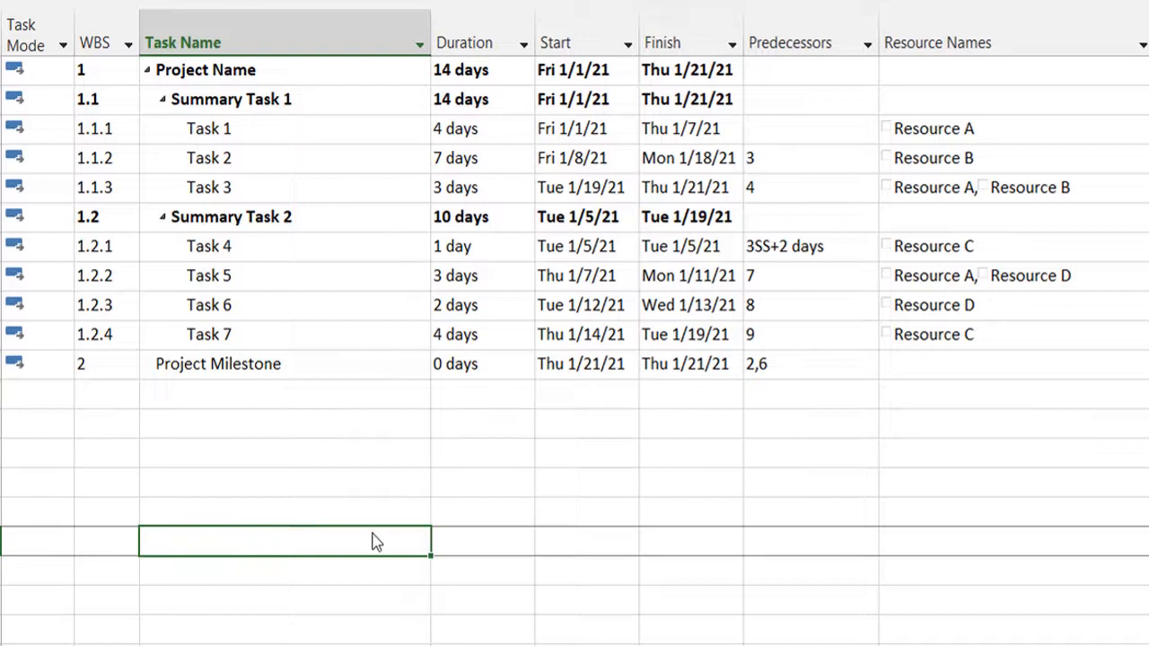
mouse_move(558, 115)
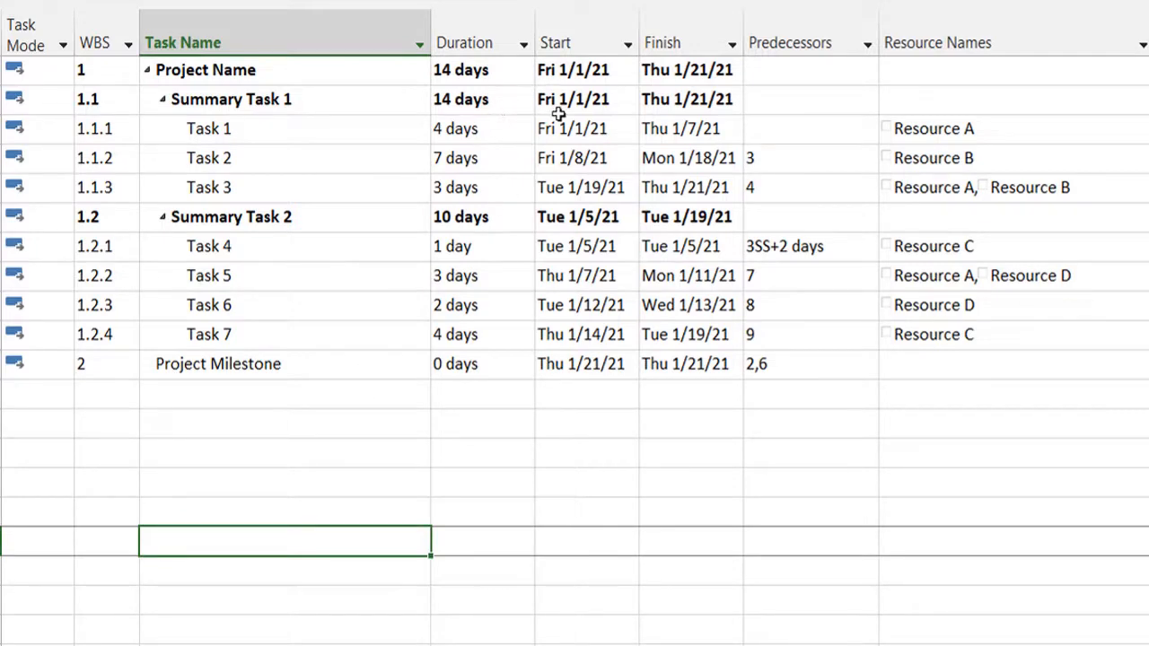
left_click(584, 99)
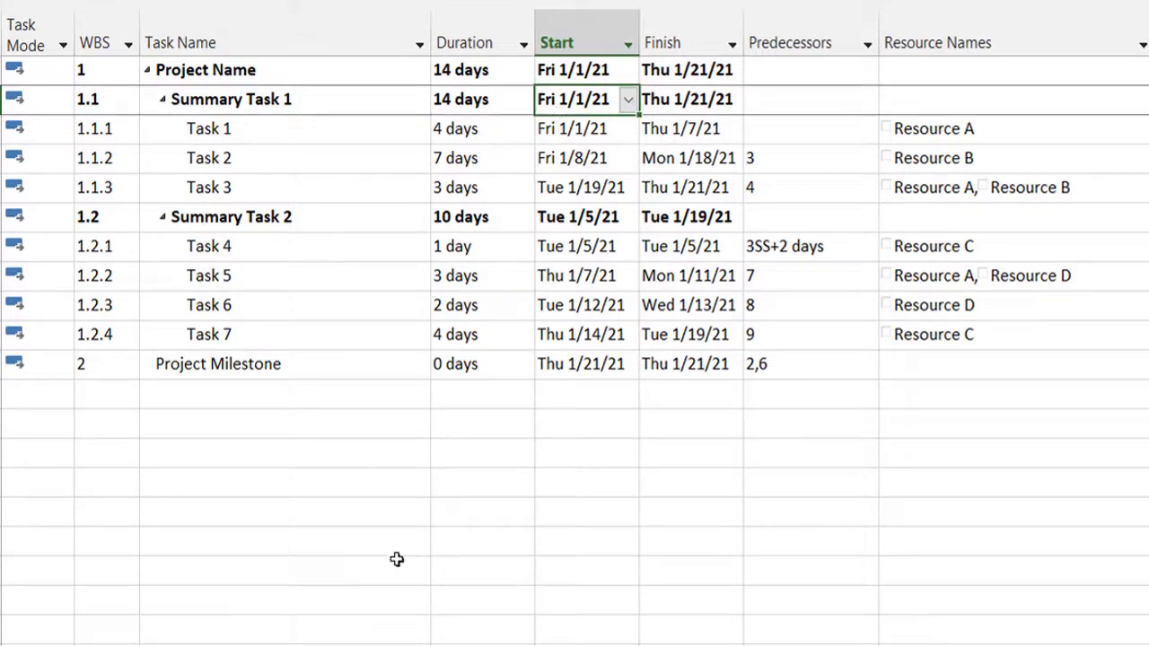
mouse_move(377, 508)
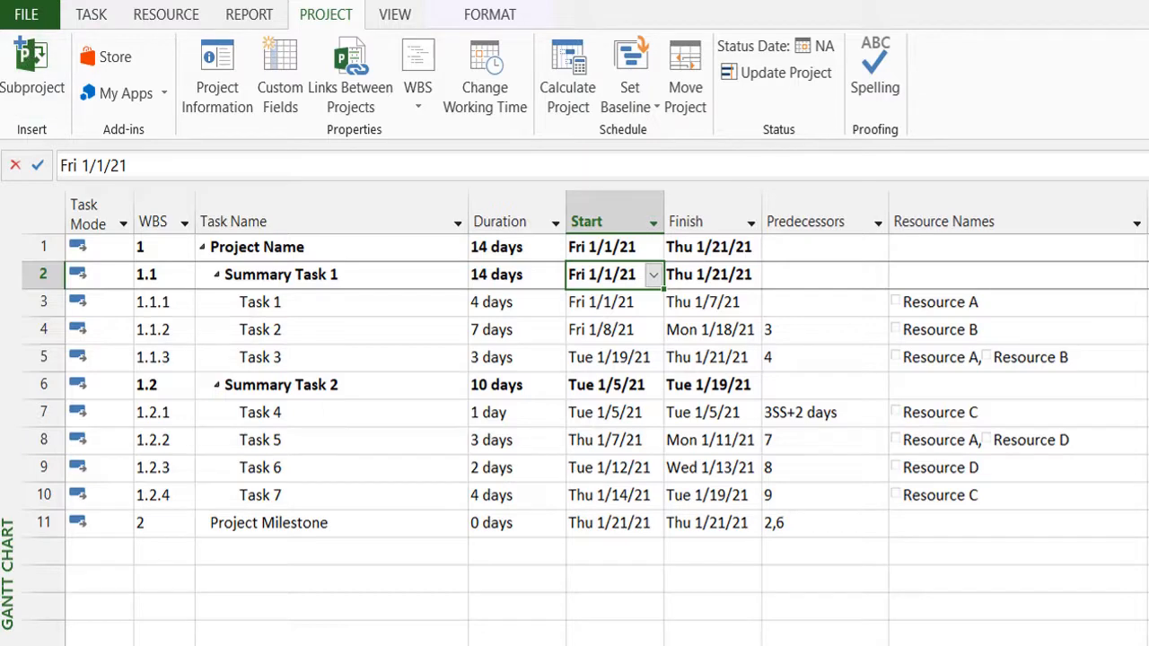
left_click(25, 15)
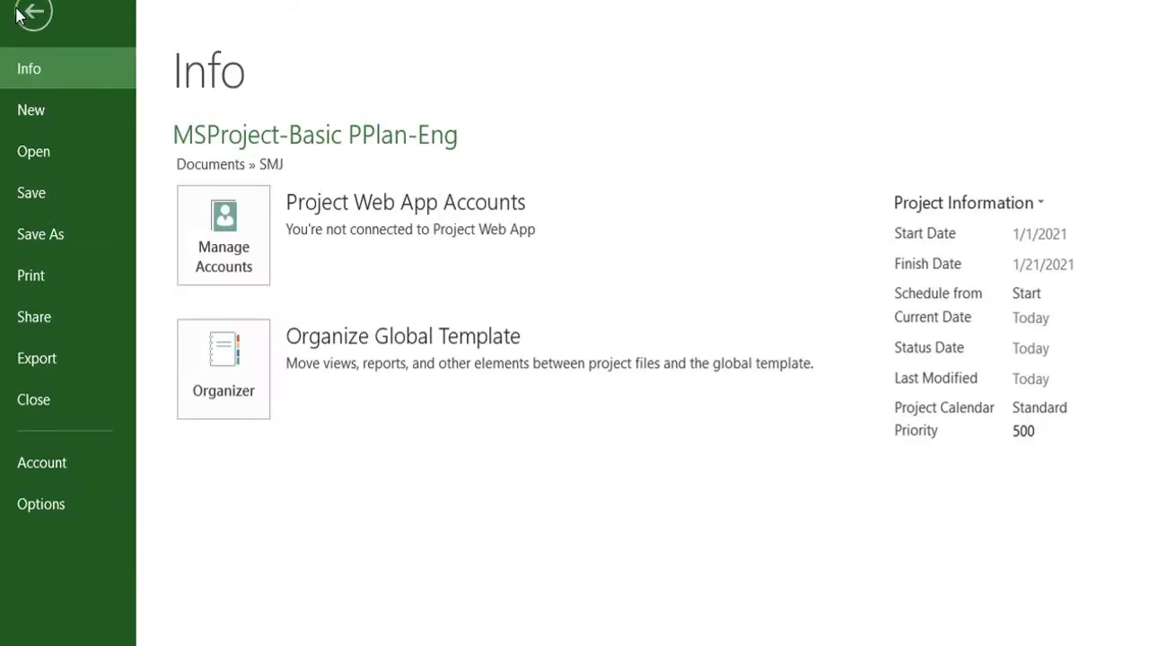
left_click(32, 16)
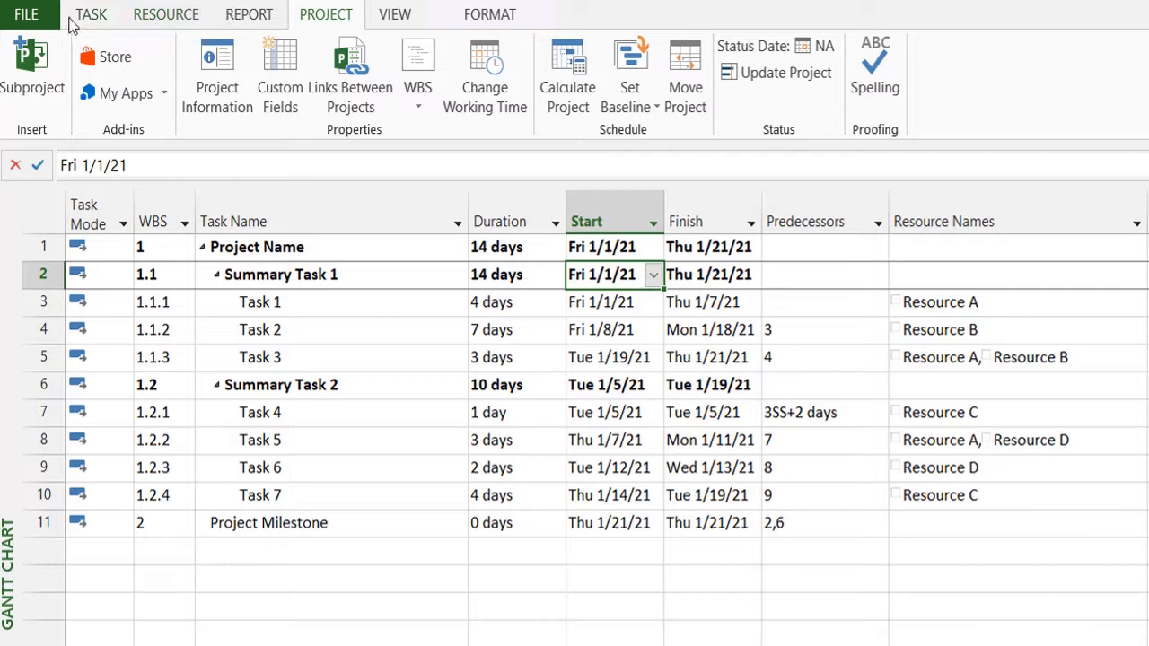
left_click(90, 14)
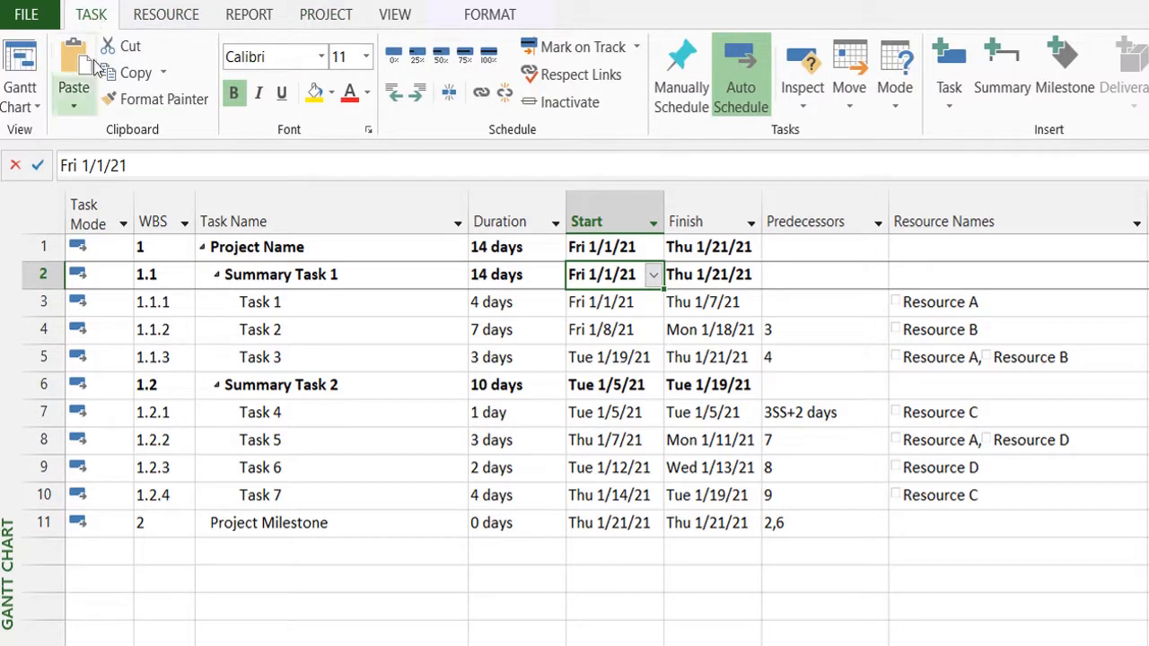
left_click(326, 14)
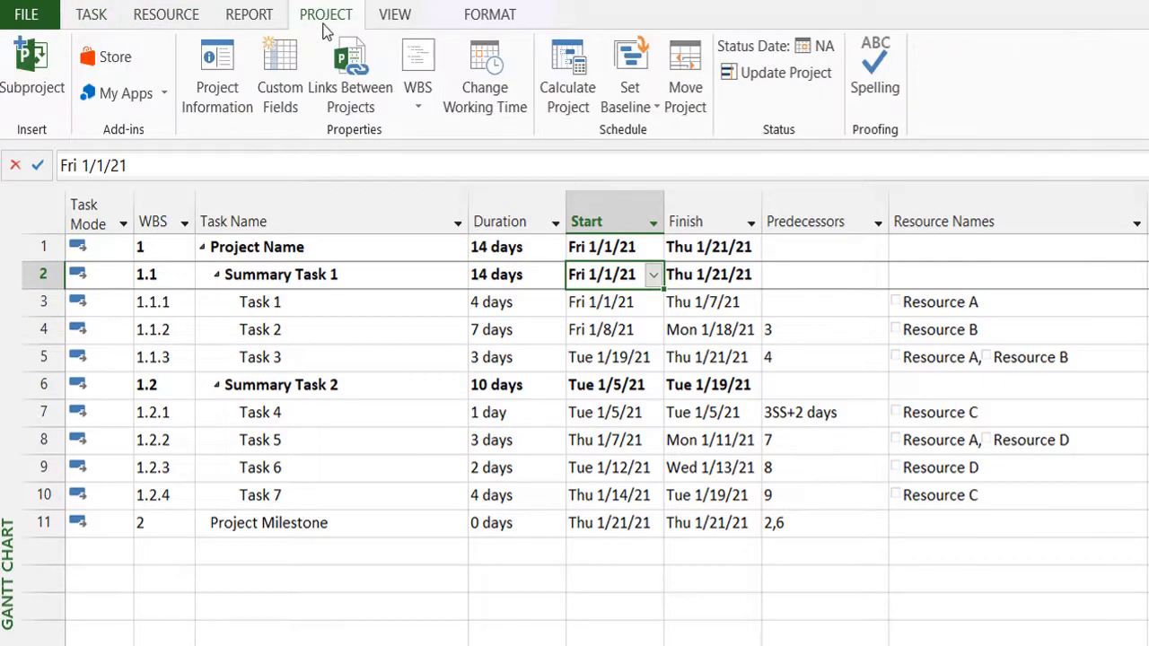
mouse_move(421, 144)
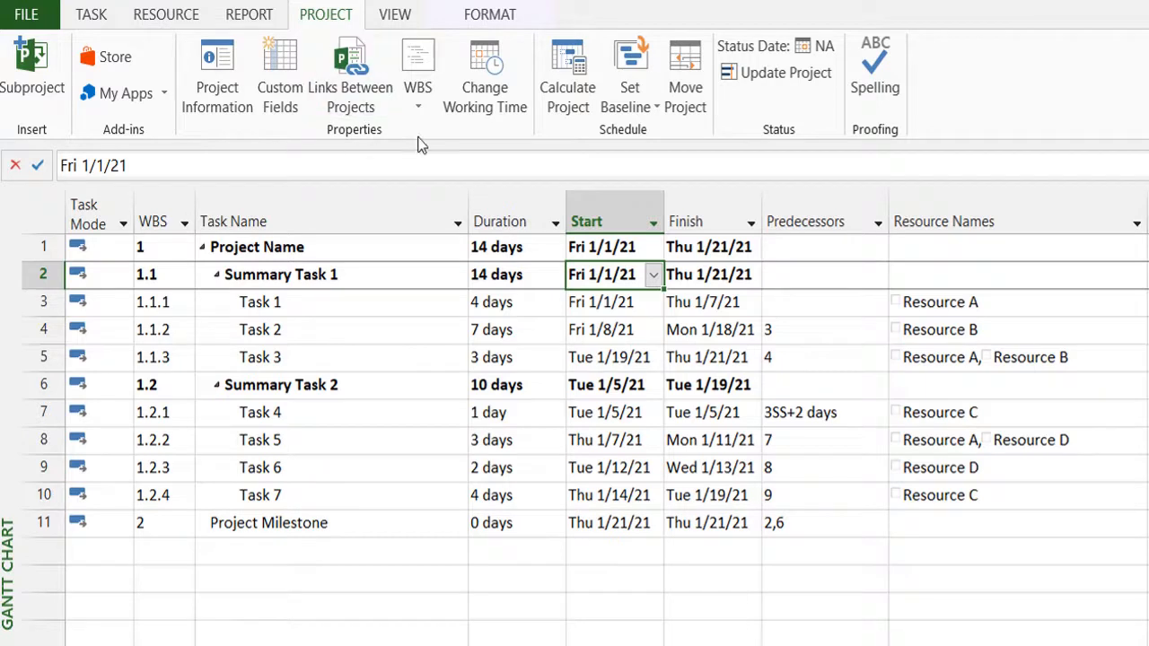
mouse_move(686, 72)
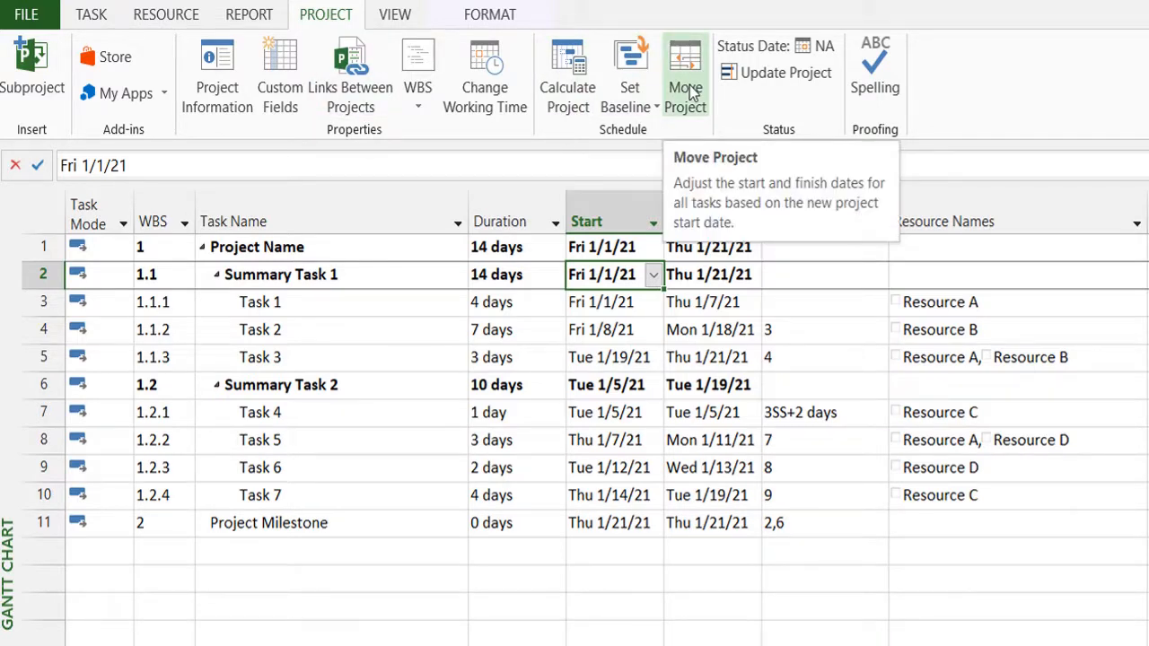
Begin Move Project and show the calendar for the new start date, currently Fri 1/1/21.
left_click(686, 76)
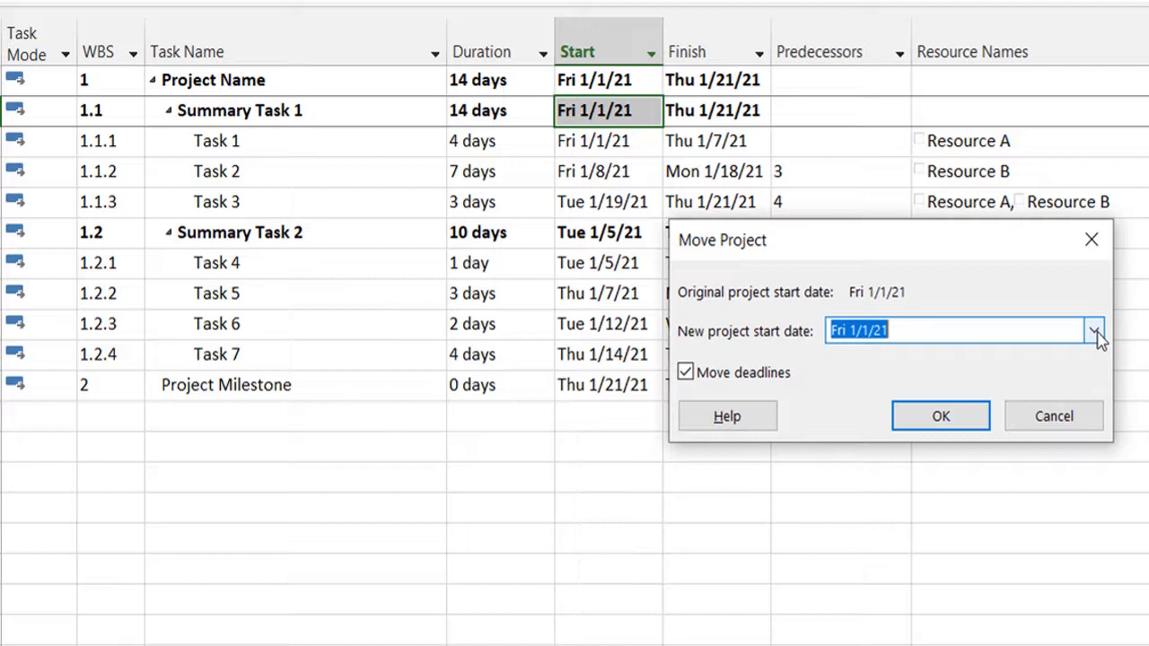
mouse_move(941, 416)
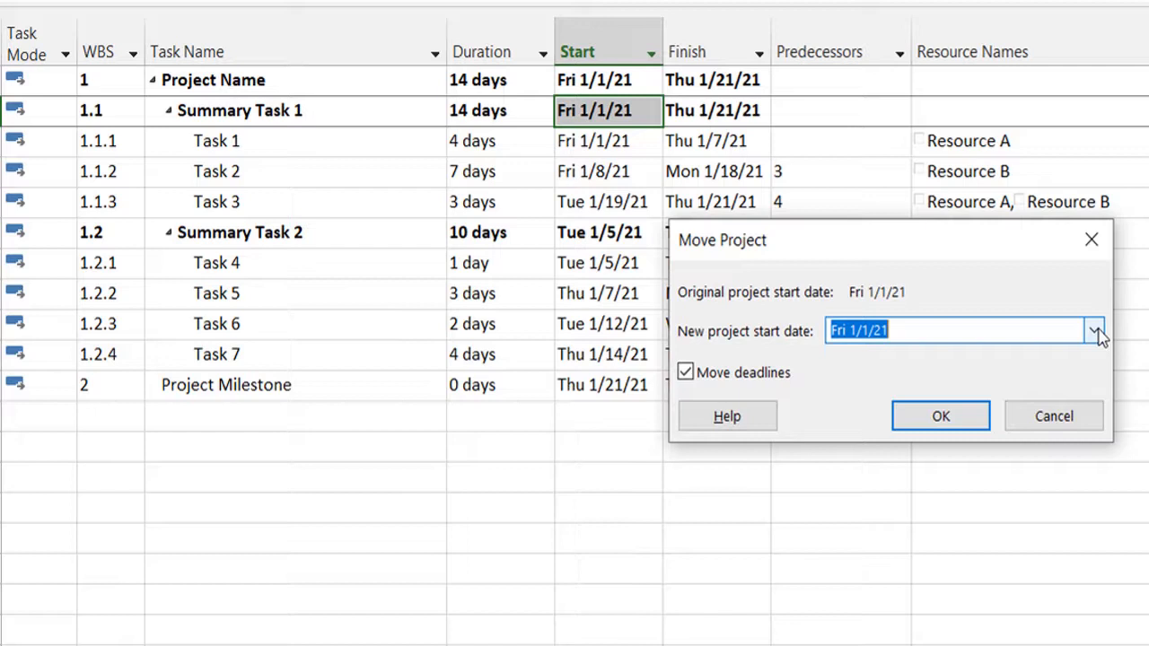
left_click(1094, 330)
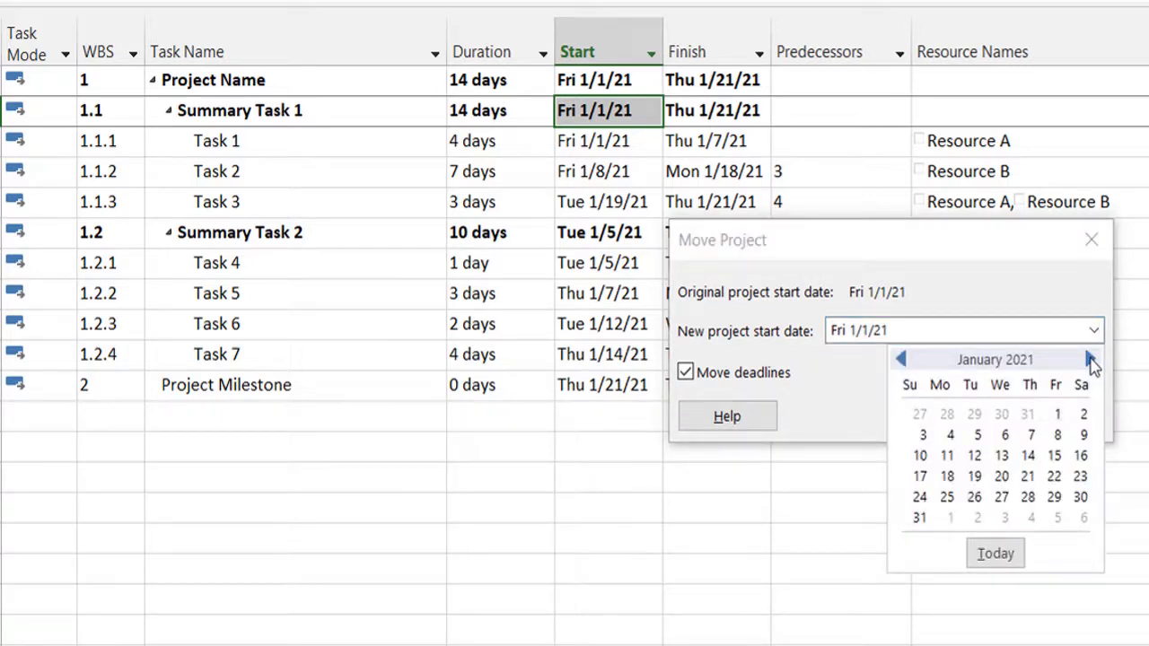
Choose Mon 3/15/21 from the March 2021 calendar as the new project start.
left_click(1089, 359)
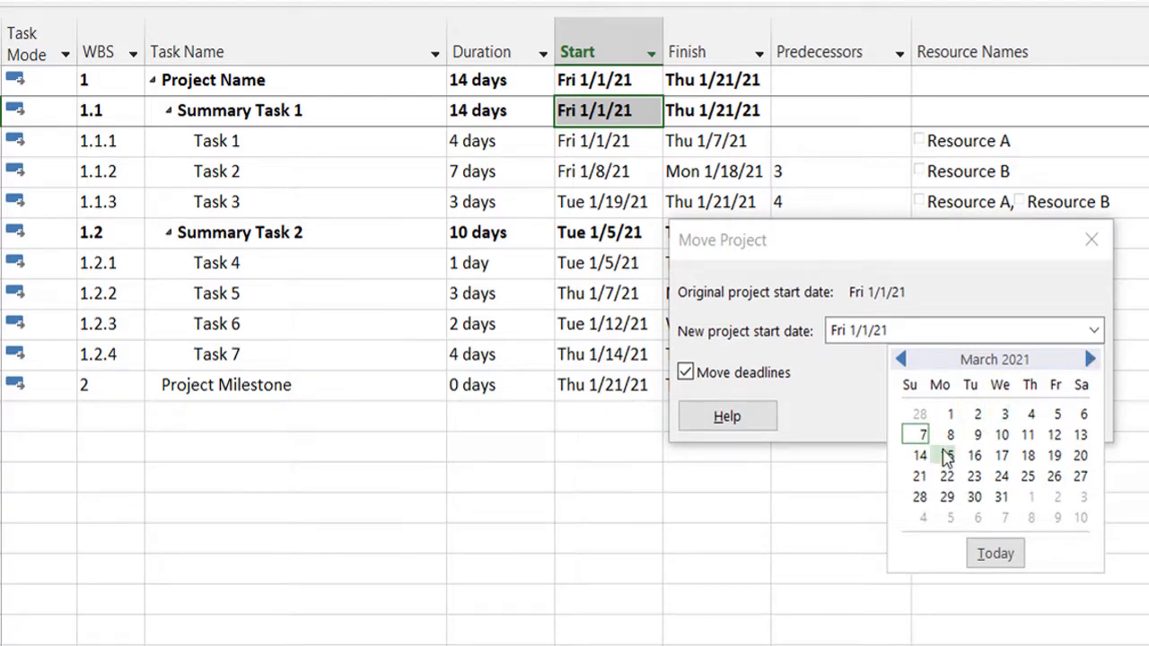
left_click(947, 456)
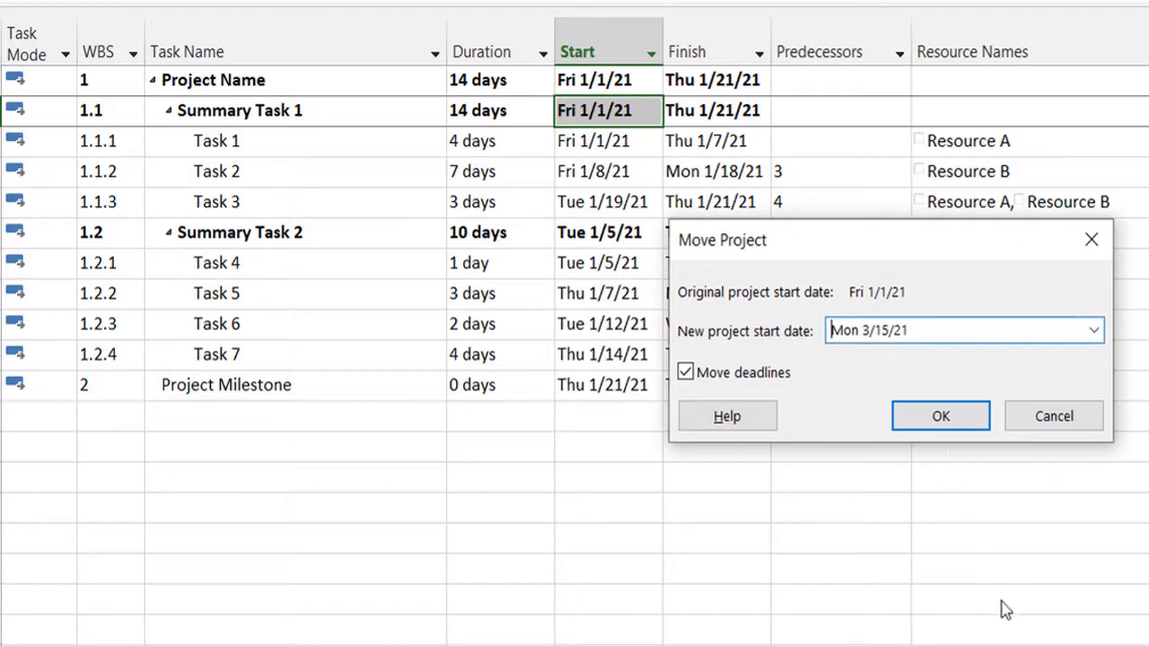
mouse_move(940, 415)
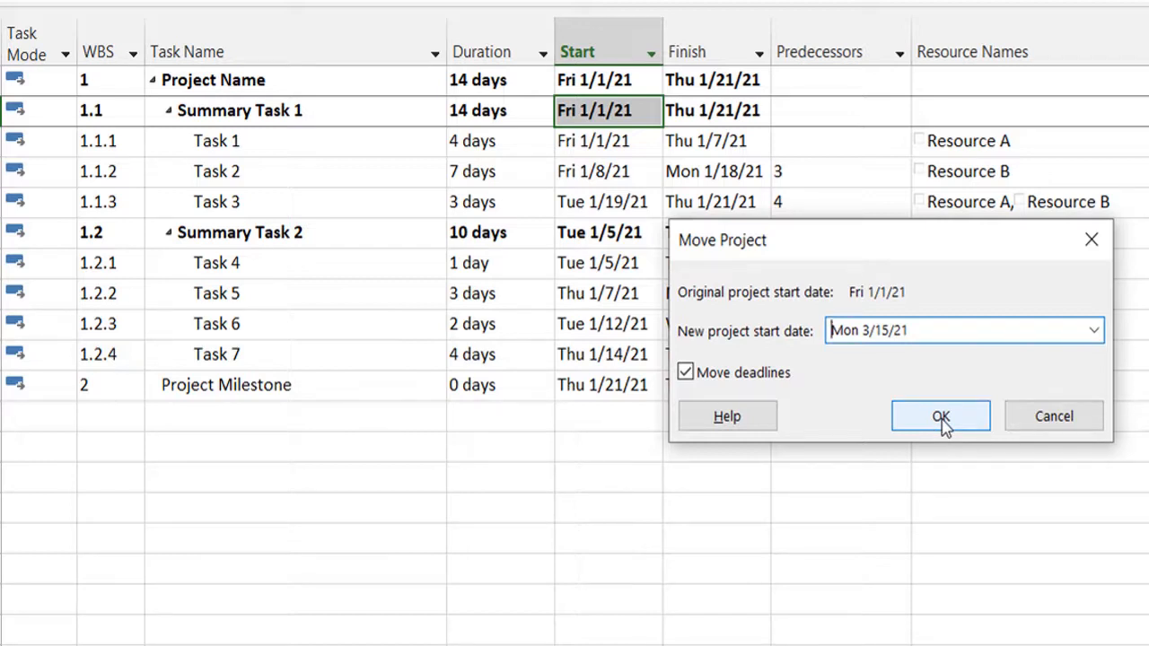
Confirm the move so the schedule runs Mon 3/15/21 to Thu 4/1/21.
left_click(940, 416)
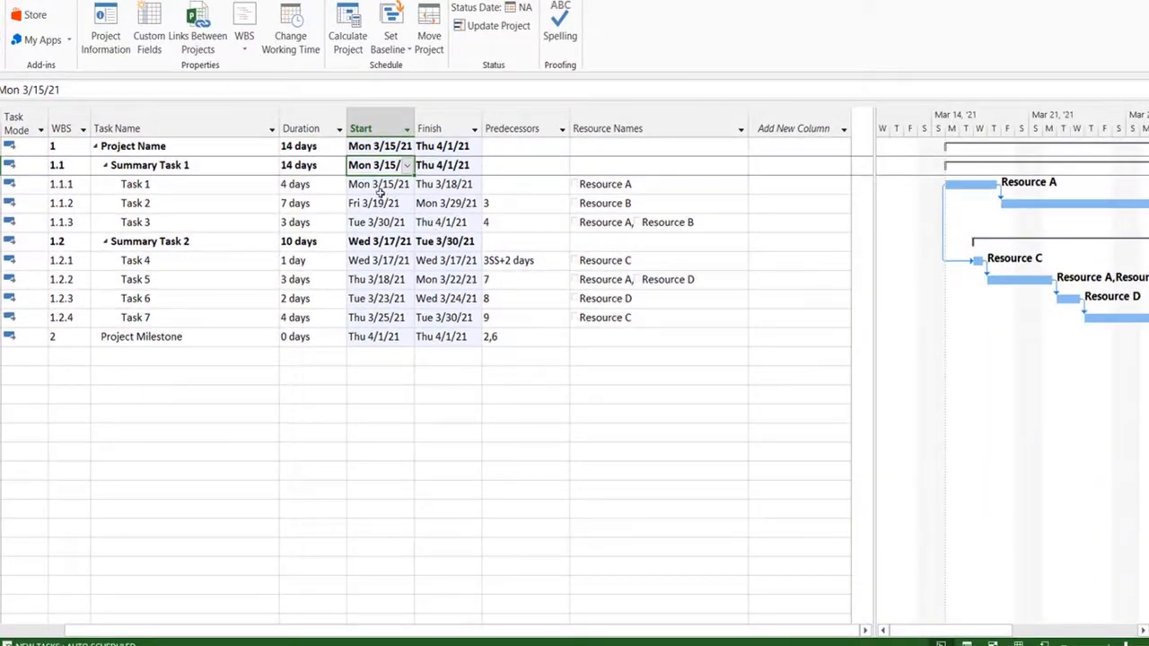
mouse_move(898, 153)
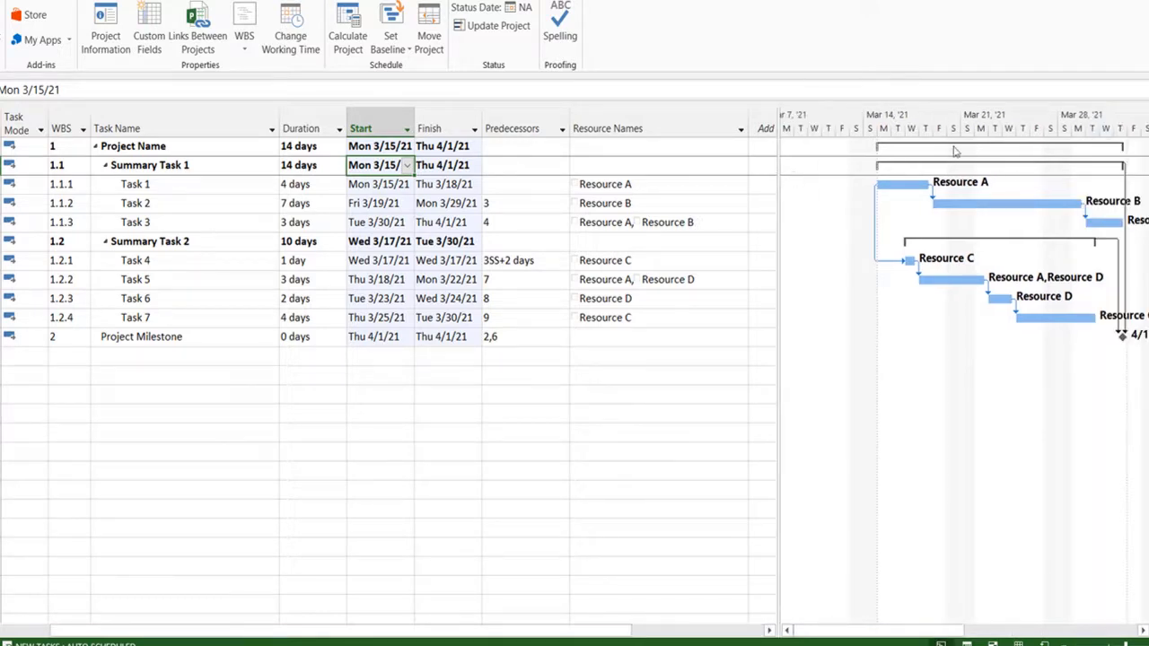
mouse_move(886, 212)
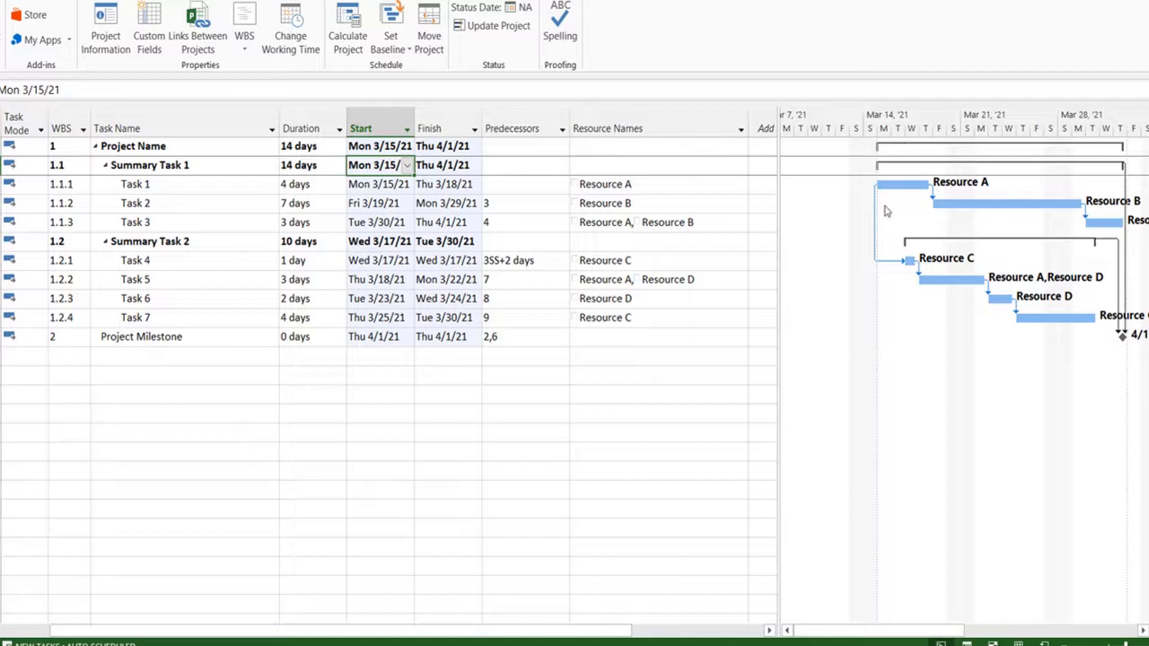
mouse_move(919, 161)
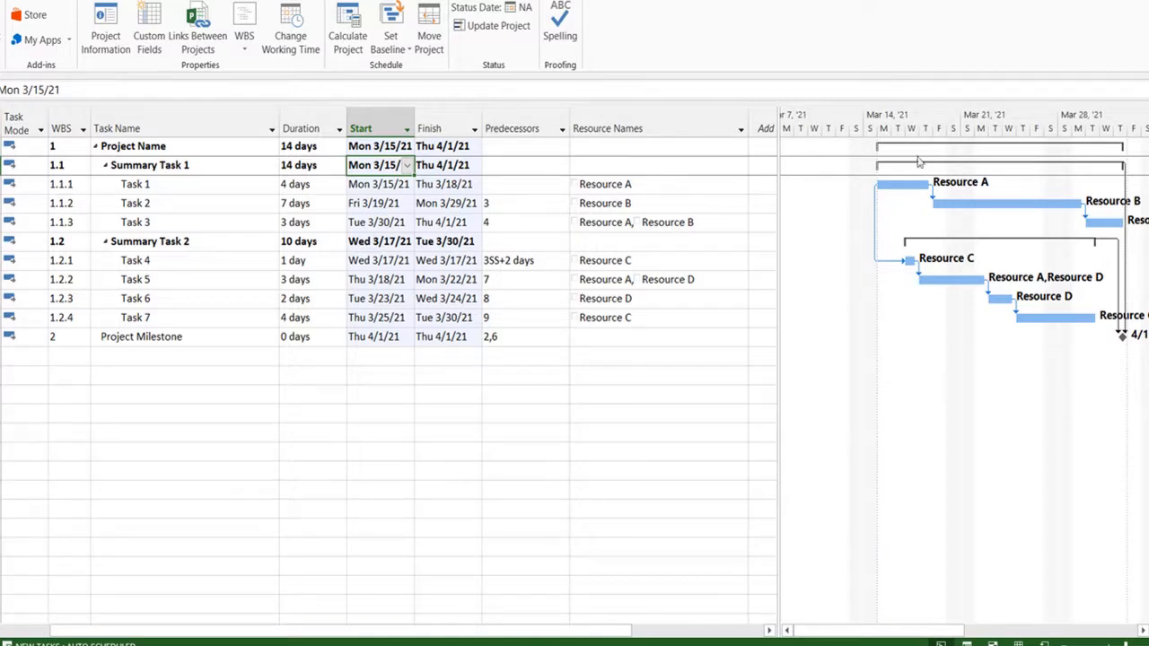